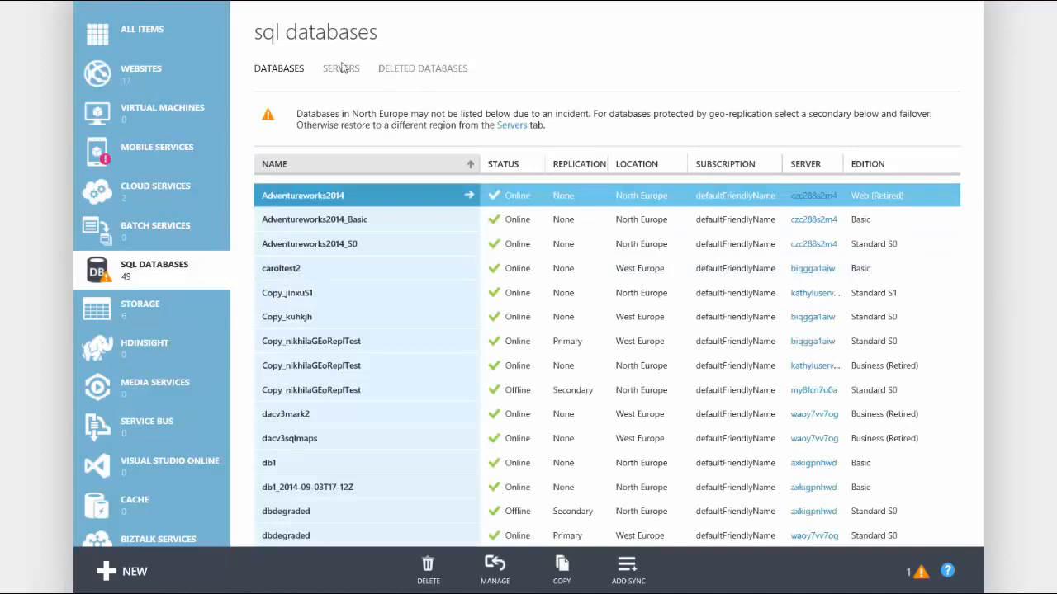
Step: Open server hmy20zzrpi from the SQL Database servers list and view its geo-redundant backups
{"action": "left_click", "coordinate": [340, 68]}
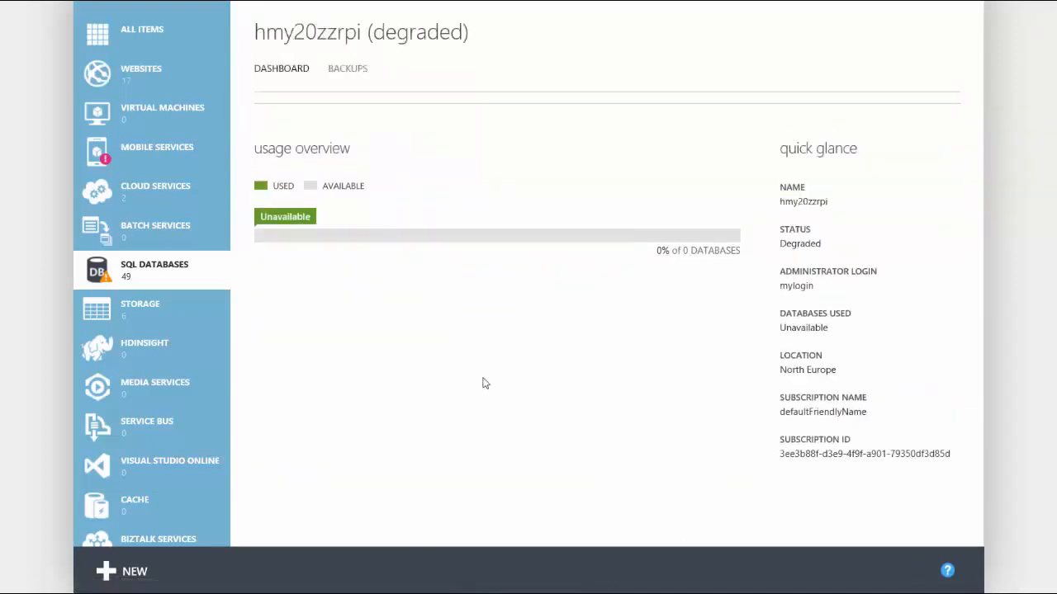
{"action": "left_click", "coordinate": [96, 270]}
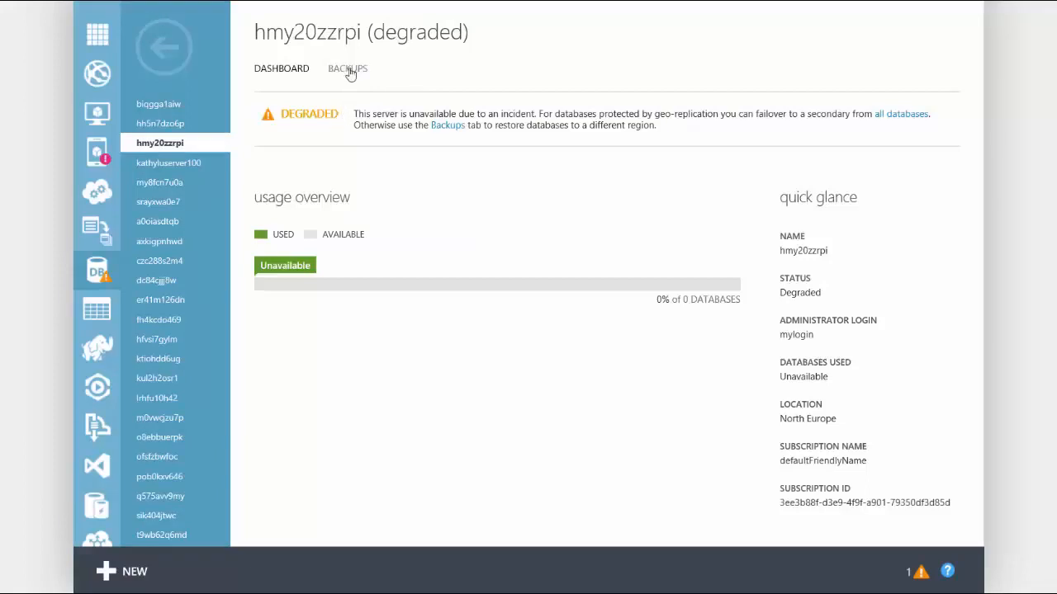
{"action": "left_click", "coordinate": [346, 68]}
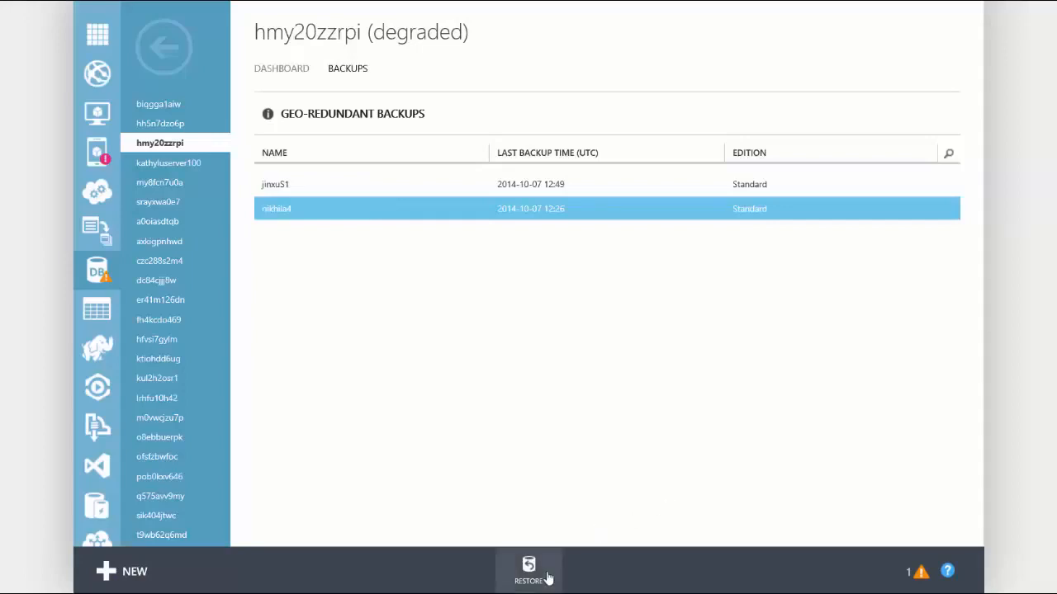
Step: Start a restore of the nikhila4 geo-redundant backup
{"action": "left_click", "coordinate": [529, 569]}
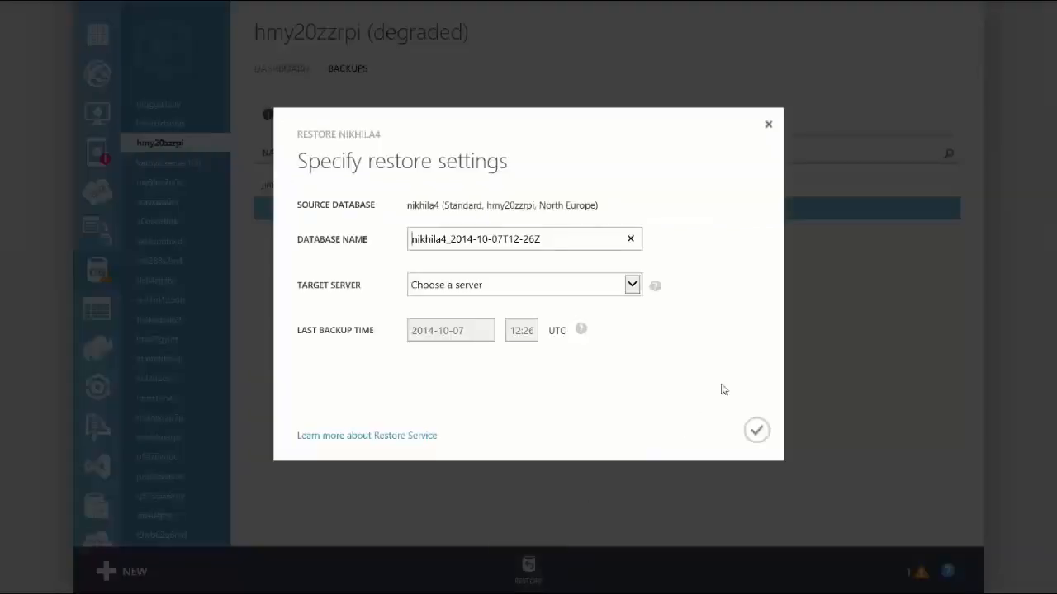
{"action": "mouse_move", "coordinate": [695, 354]}
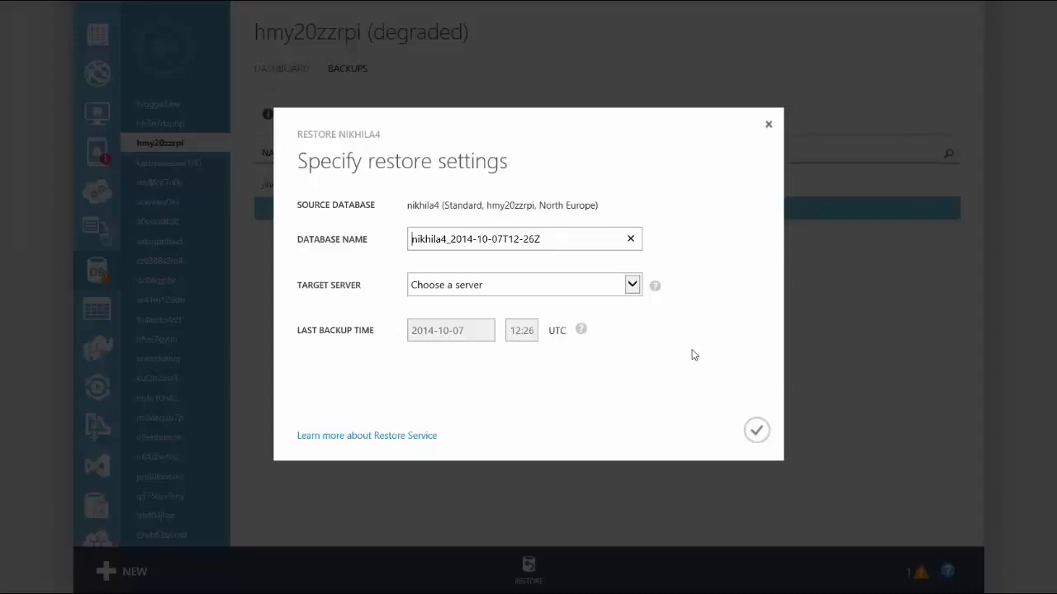
Step: Name the restored database GeoRestoreDBDemo, target server my8fcn7u0a, and submit
{"action": "triple_click", "coordinate": [522, 239]}
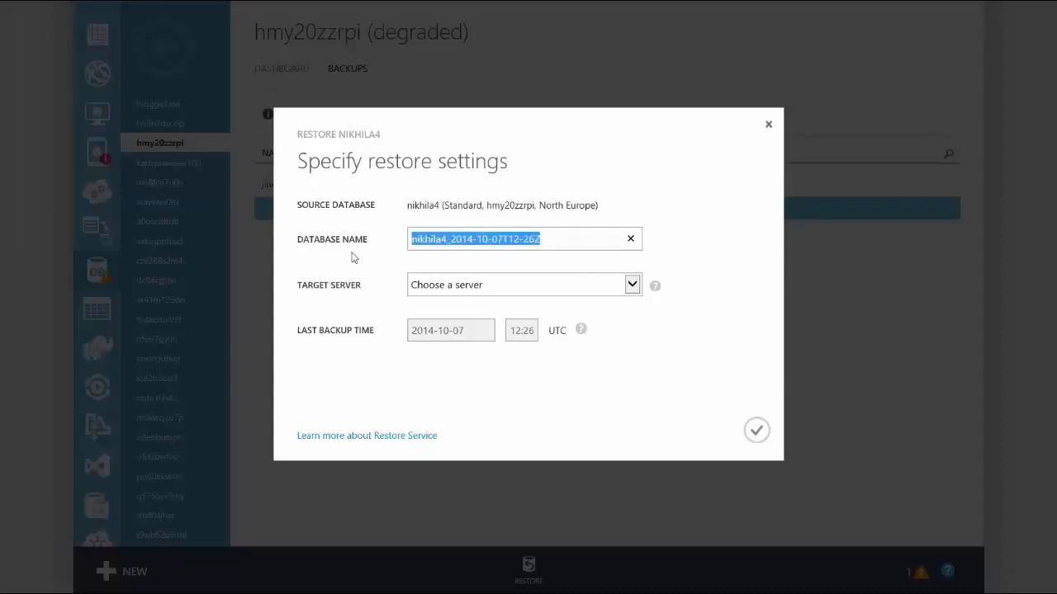
{"action": "type", "text": "GeoRestoreDBDemo"}
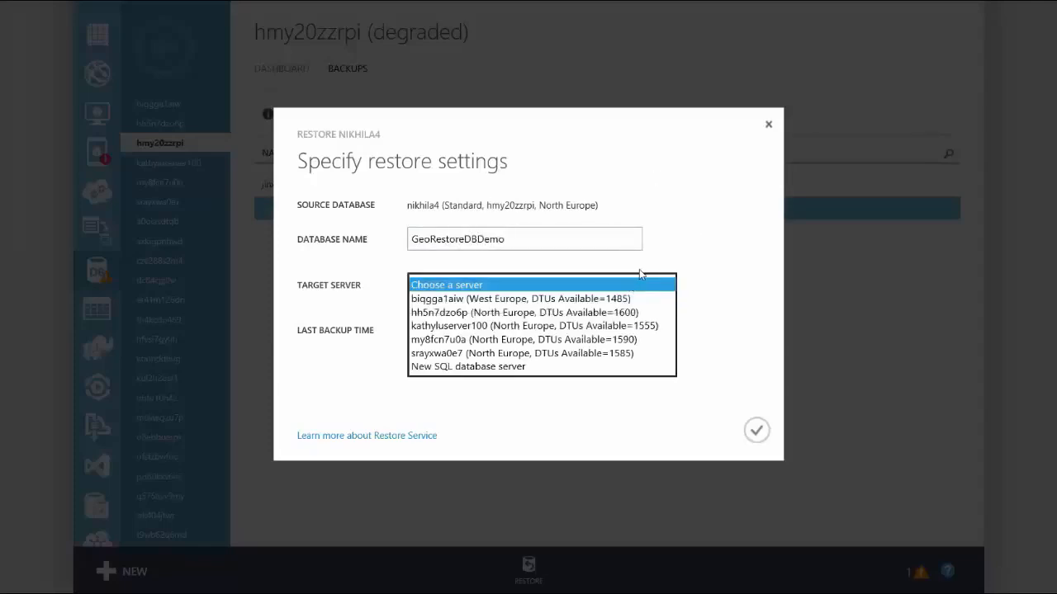
{"action": "mouse_move", "coordinate": [540, 340]}
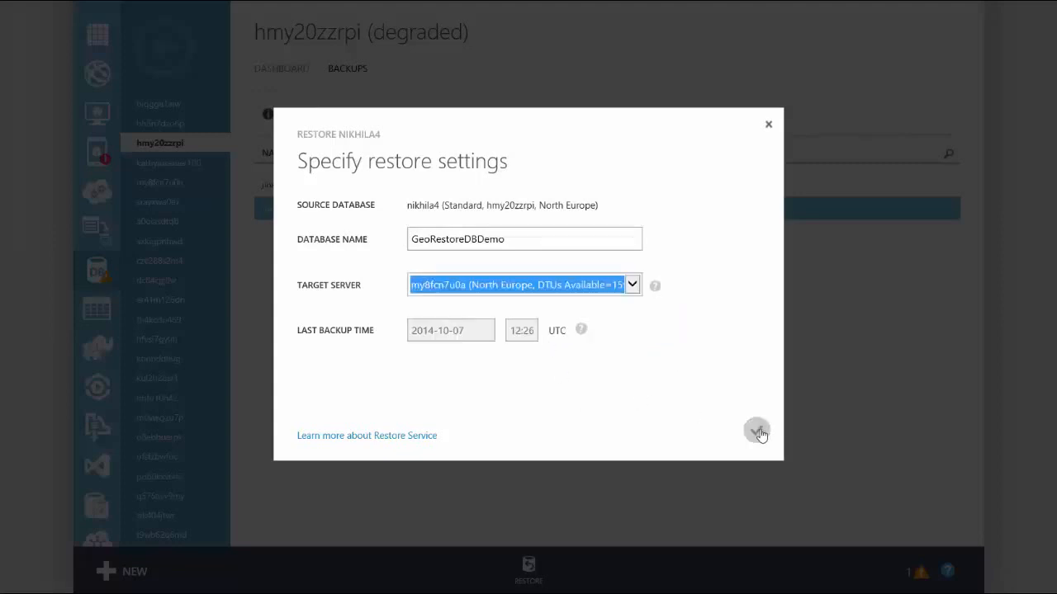
{"action": "left_click", "coordinate": [756, 431]}
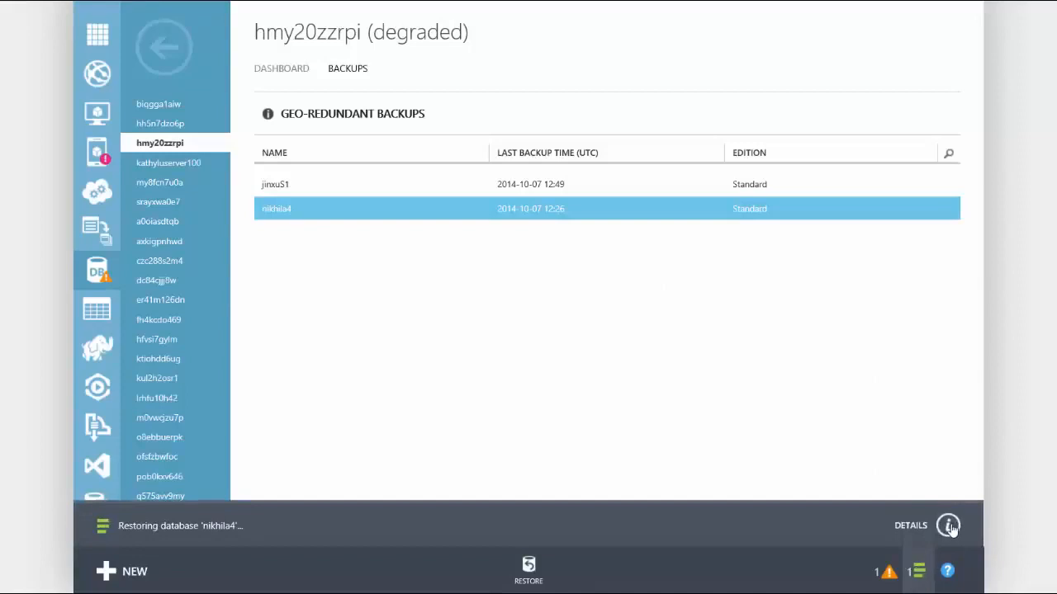
Step: View the notification details showing the nikhila4 restore submitted and pending
{"action": "left_click", "coordinate": [947, 526]}
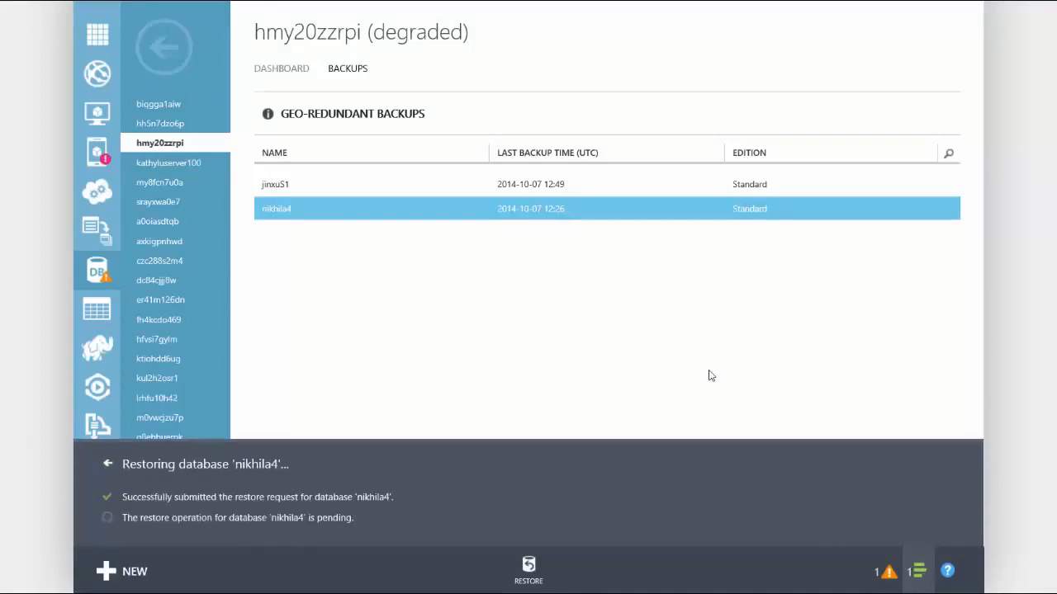